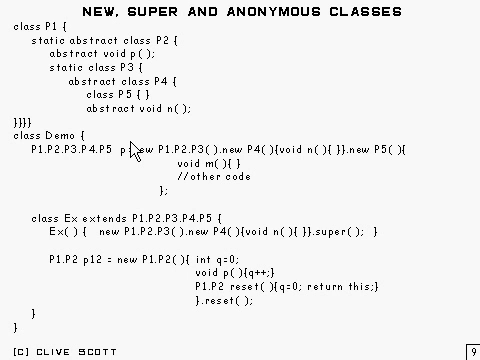
mouse_move(132, 142)
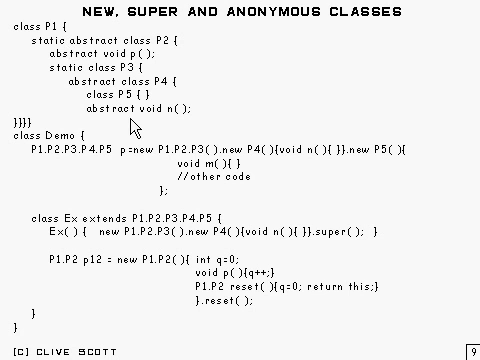
mouse_move(152, 140)
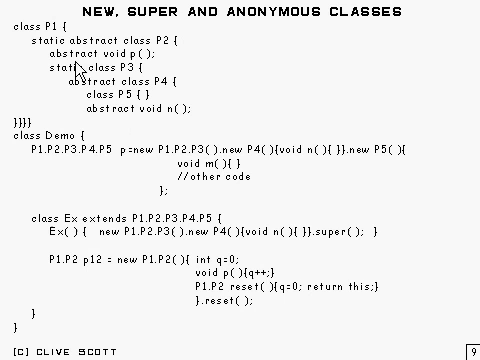
mouse_move(132, 132)
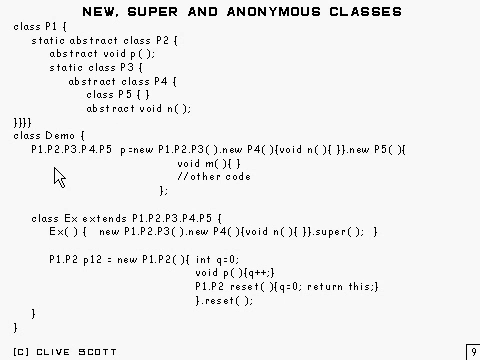
mouse_move(128, 160)
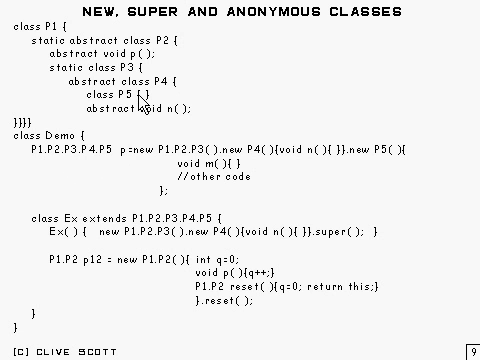
mouse_move(56, 38)
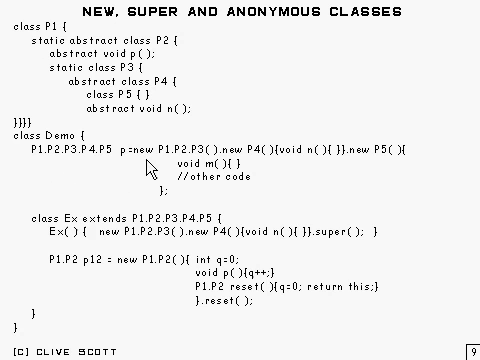
mouse_move(200, 160)
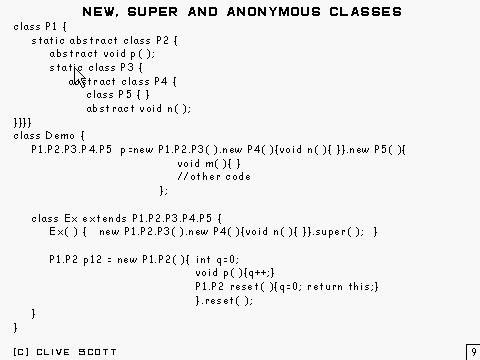
mouse_move(120, 78)
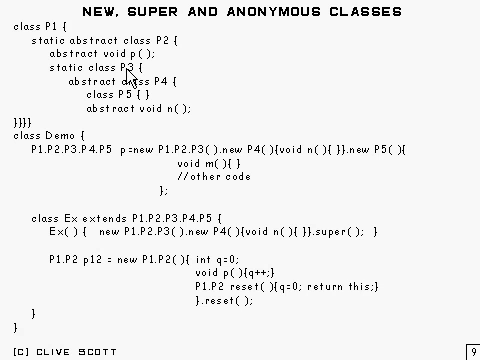
mouse_move(200, 160)
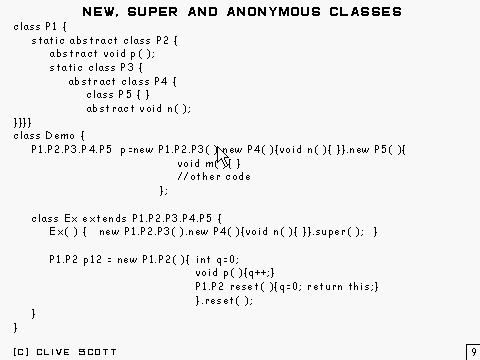
mouse_move(228, 146)
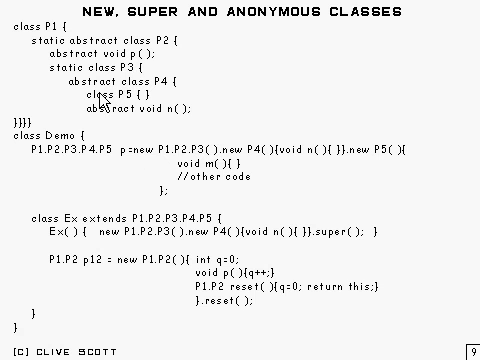
mouse_move(180, 124)
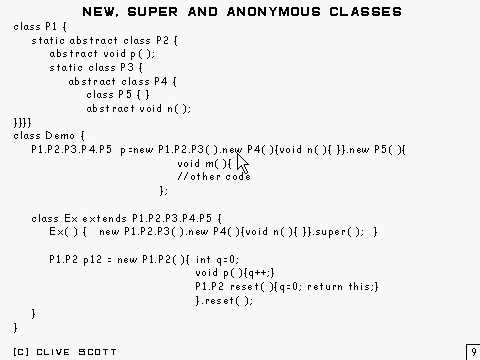
mouse_move(232, 168)
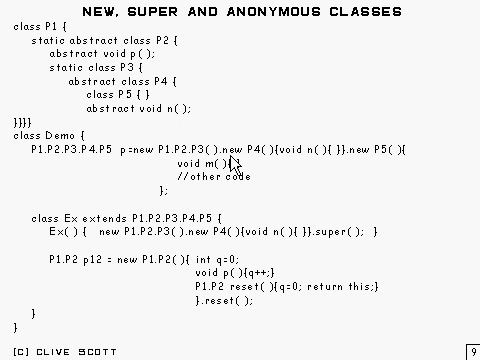
mouse_move(258, 156)
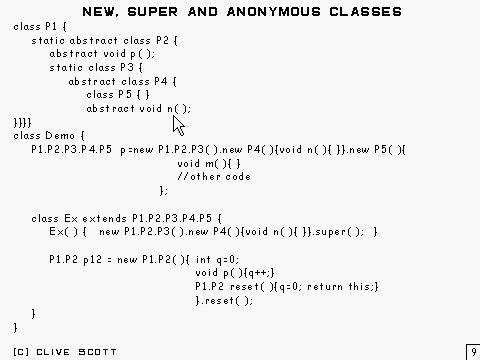
mouse_move(320, 156)
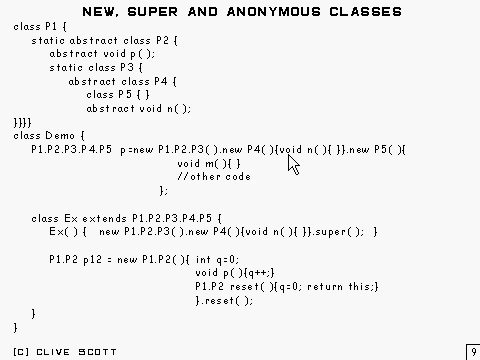
mouse_move(284, 156)
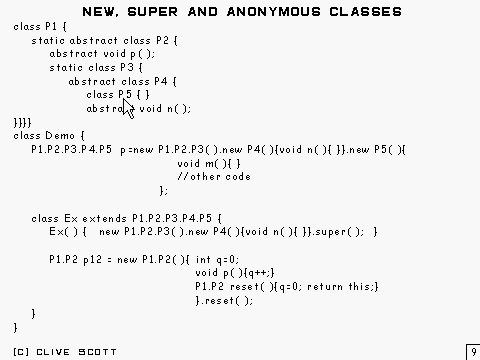
mouse_move(198, 144)
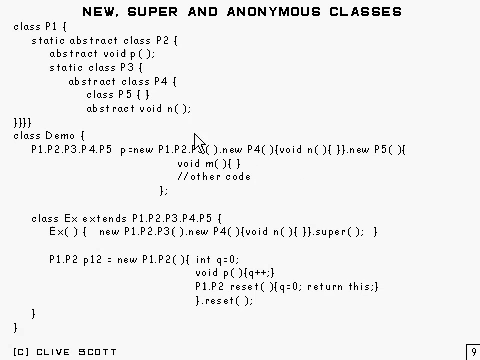
mouse_move(416, 160)
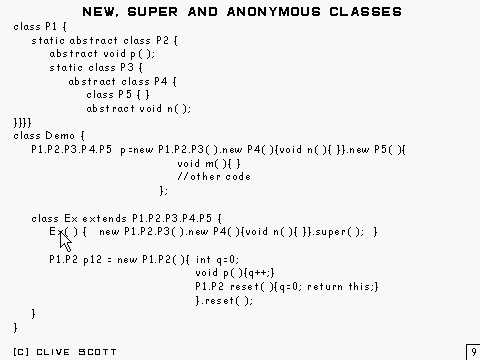
mouse_move(130, 232)
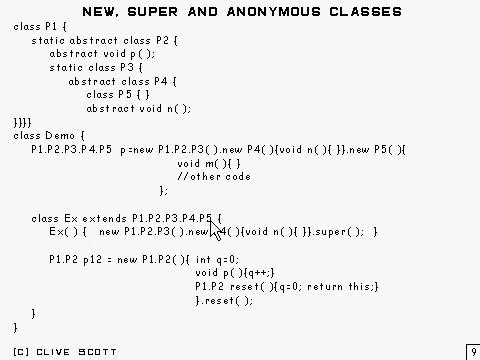
mouse_move(184, 236)
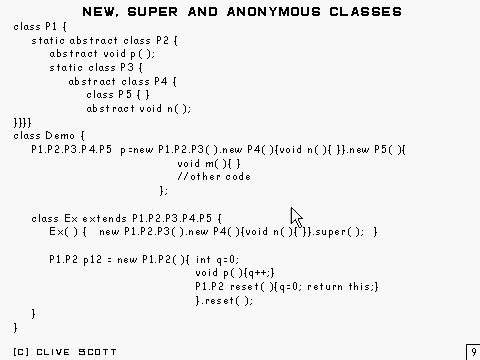
mouse_move(290, 228)
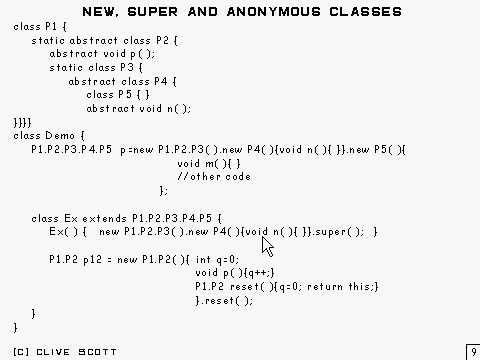
mouse_move(256, 238)
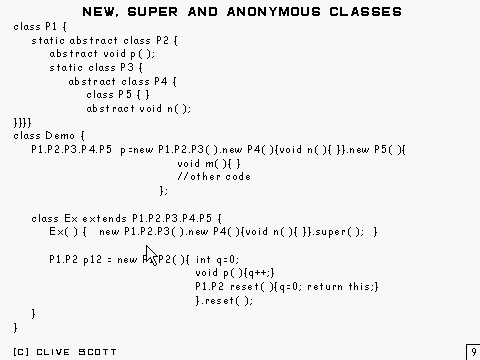
mouse_move(184, 276)
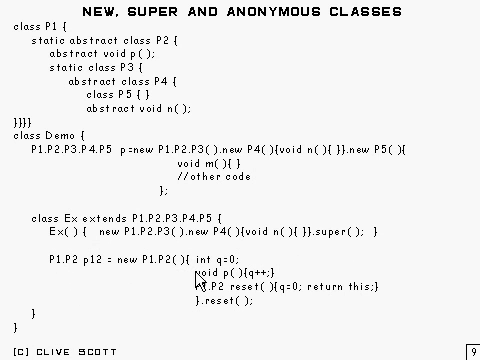
mouse_move(204, 268)
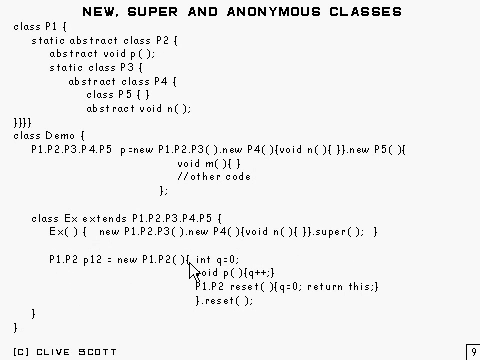
mouse_move(204, 312)
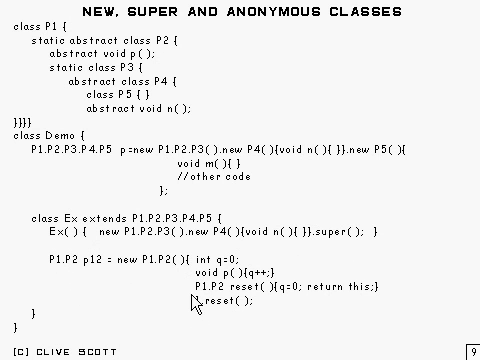
mouse_move(196, 312)
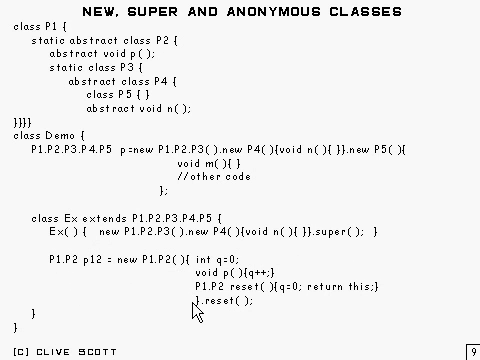
mouse_move(204, 312)
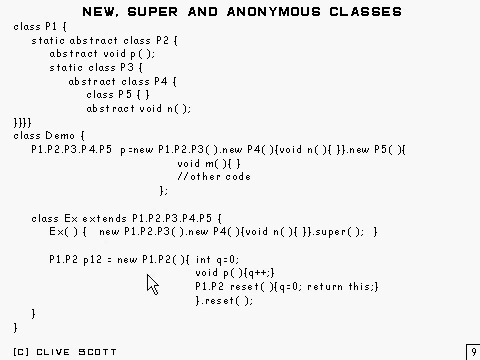
mouse_move(196, 268)
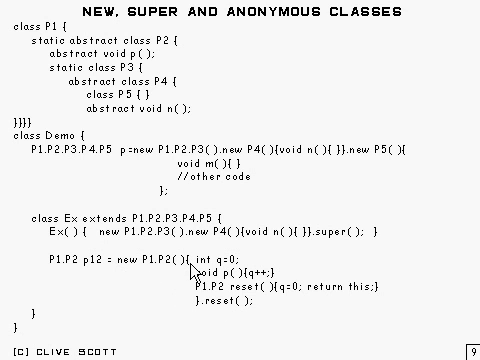
mouse_move(200, 264)
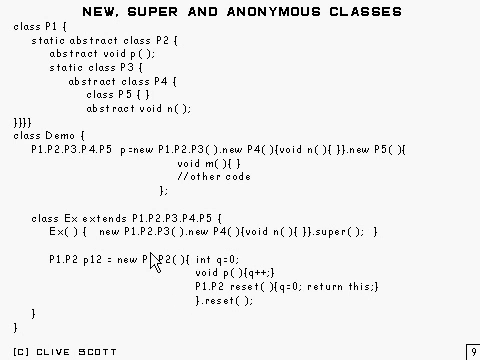
mouse_move(156, 268)
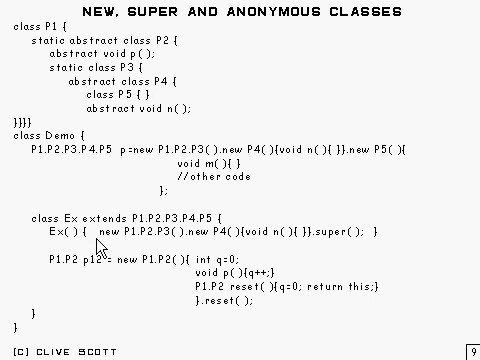